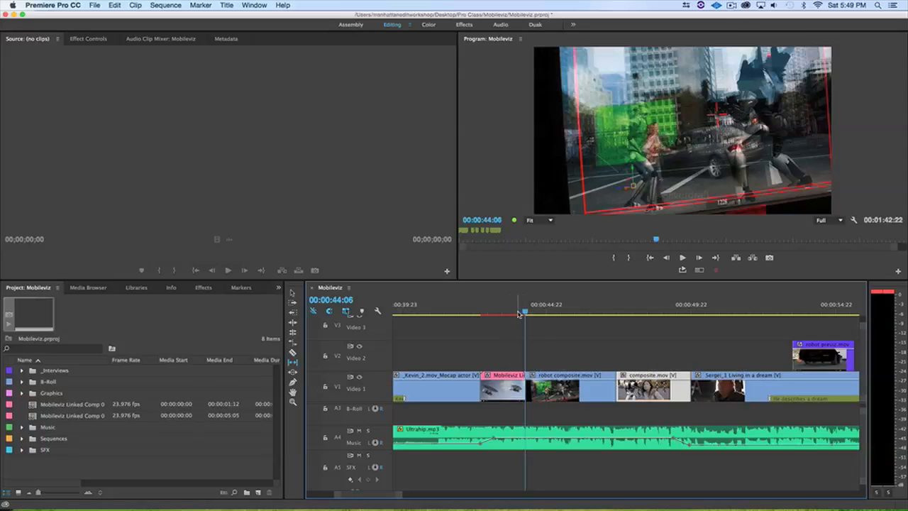
pyautogui.moveTo(539, 321)
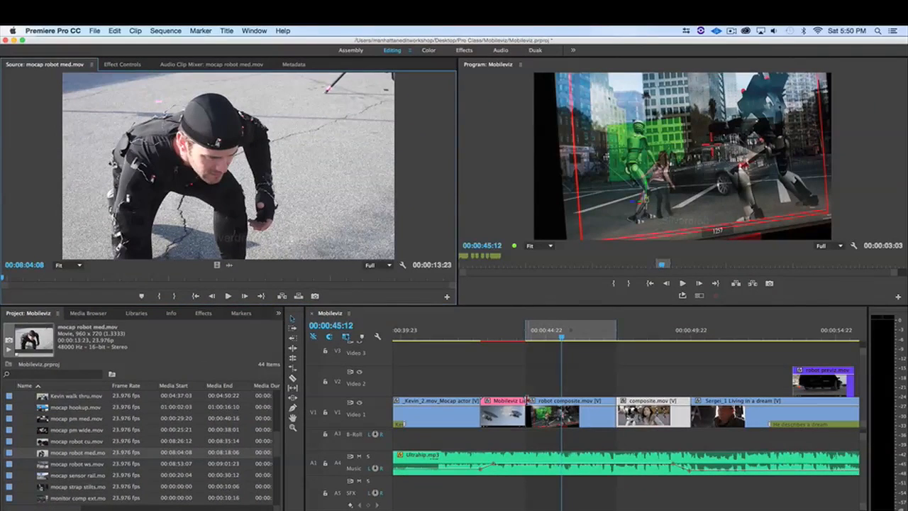
pyautogui.moveTo(491, 390)
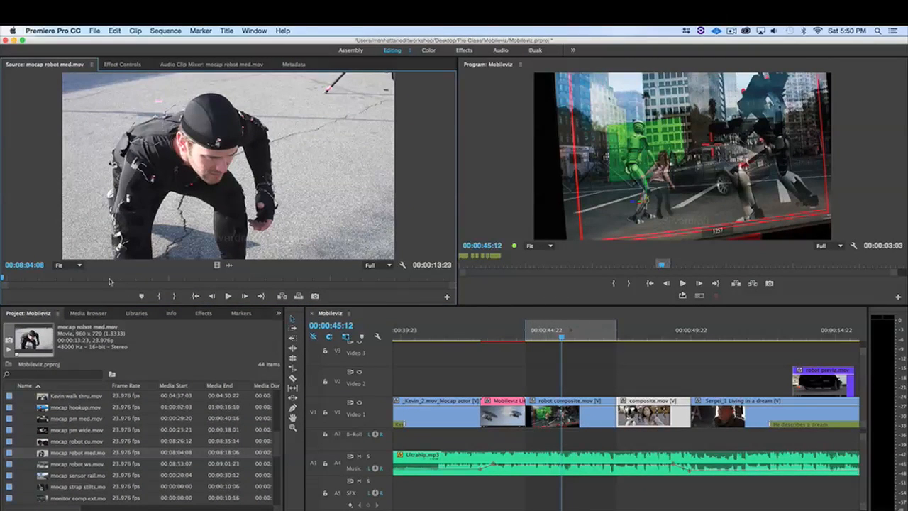
pyautogui.moveTo(122, 277)
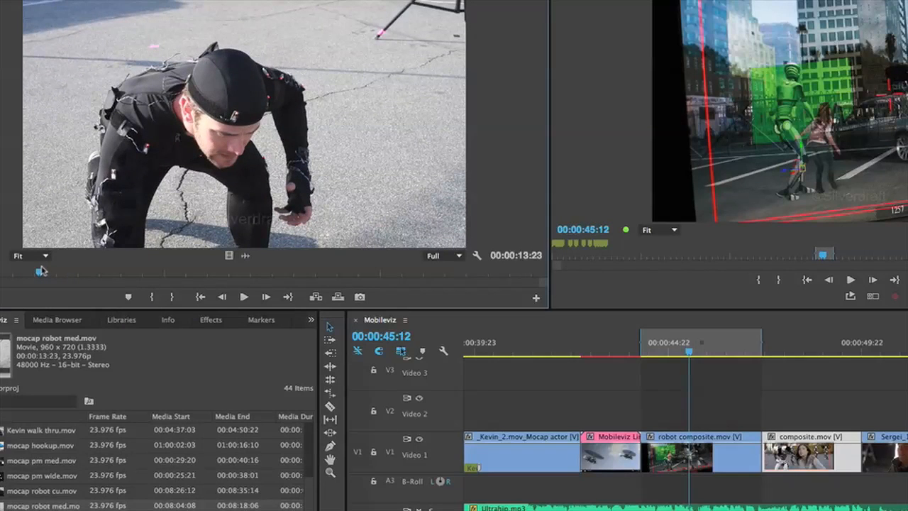
# Mark an in point on 'mocap robot med.mov' so the marked portion runs 00:00:11:18.
pyautogui.moveTo(40, 273); pyautogui.dragTo(93, 272)
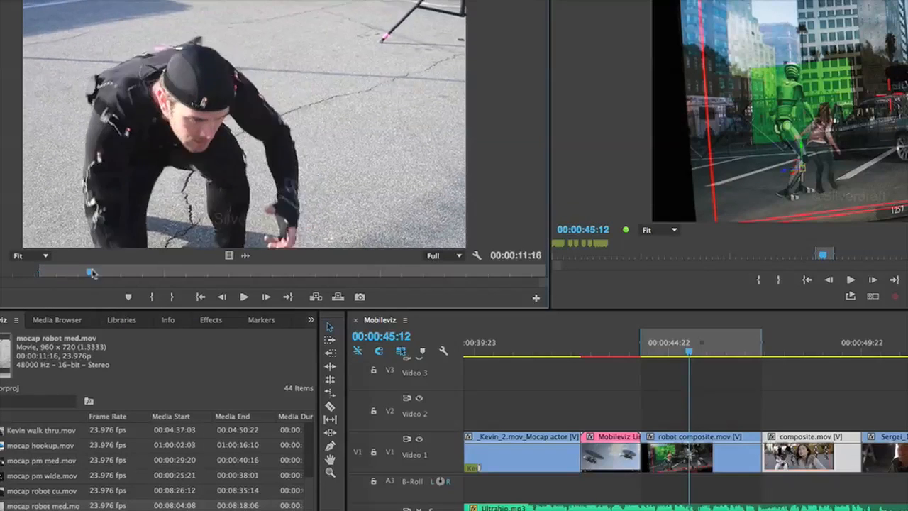